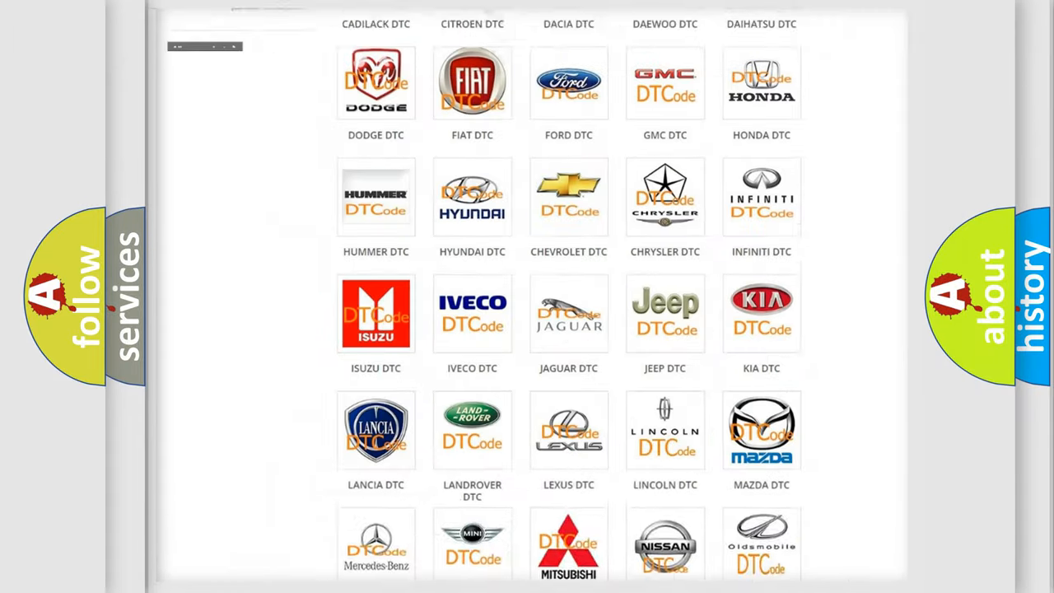
Step: Choose HONDA from the DTC categories and browse the Honda airbag code list from B0002
scroll("up", 3)
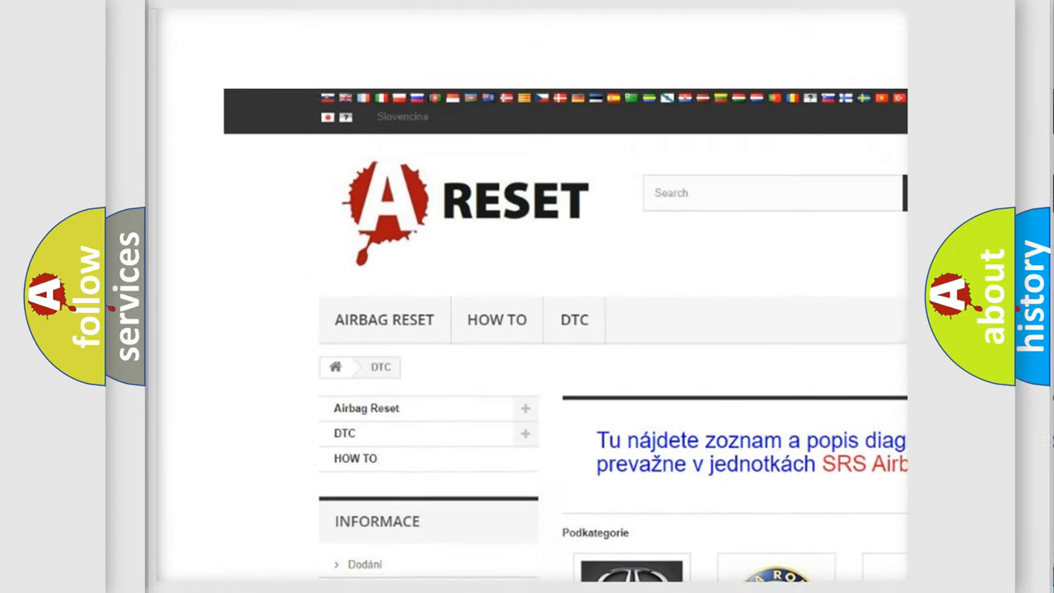
scroll("up", 3)
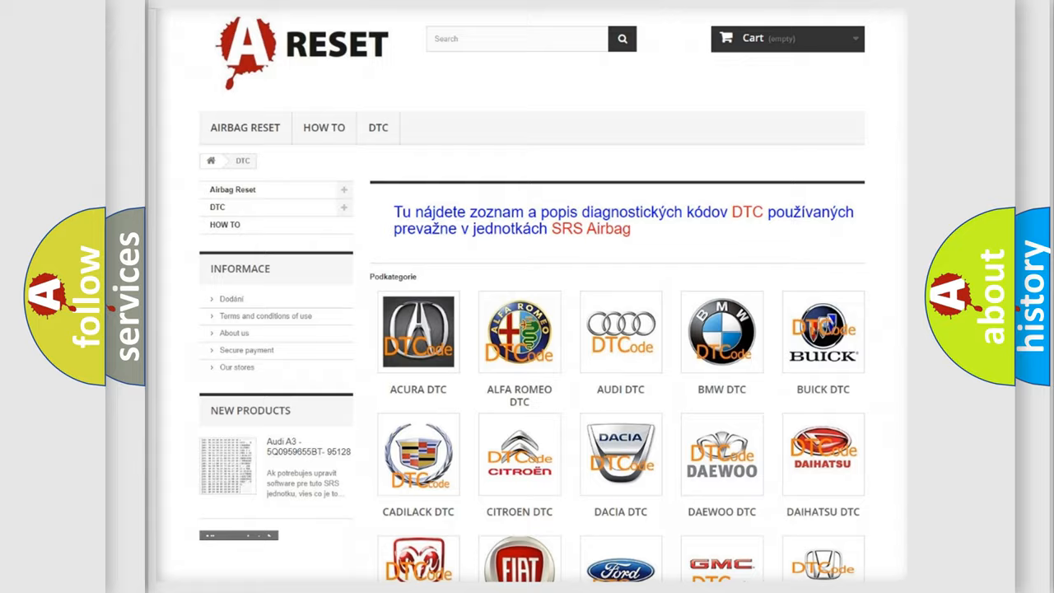
scroll("down", 3)
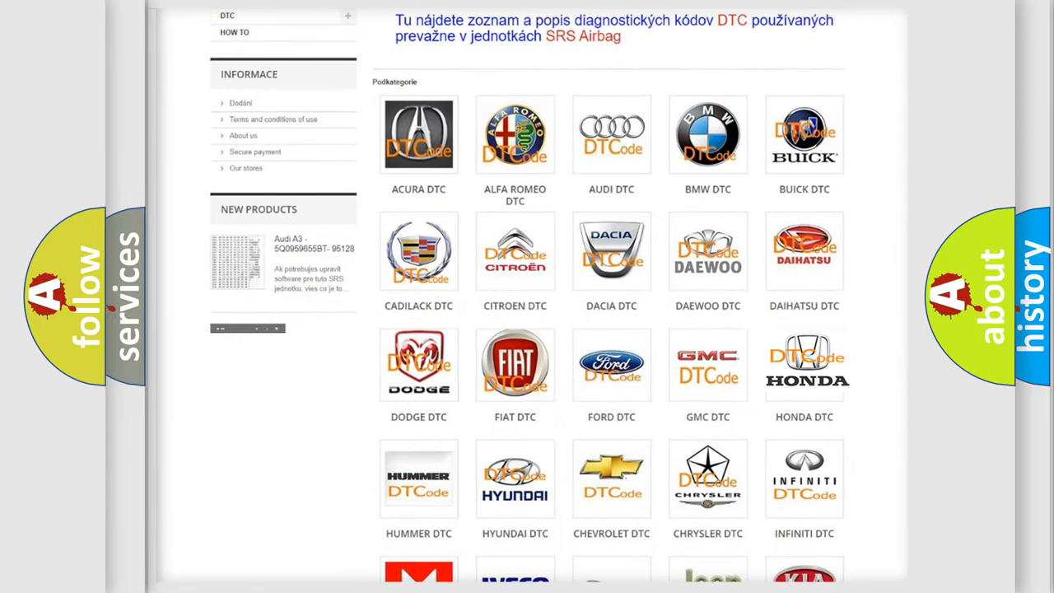
left_click(803, 364)
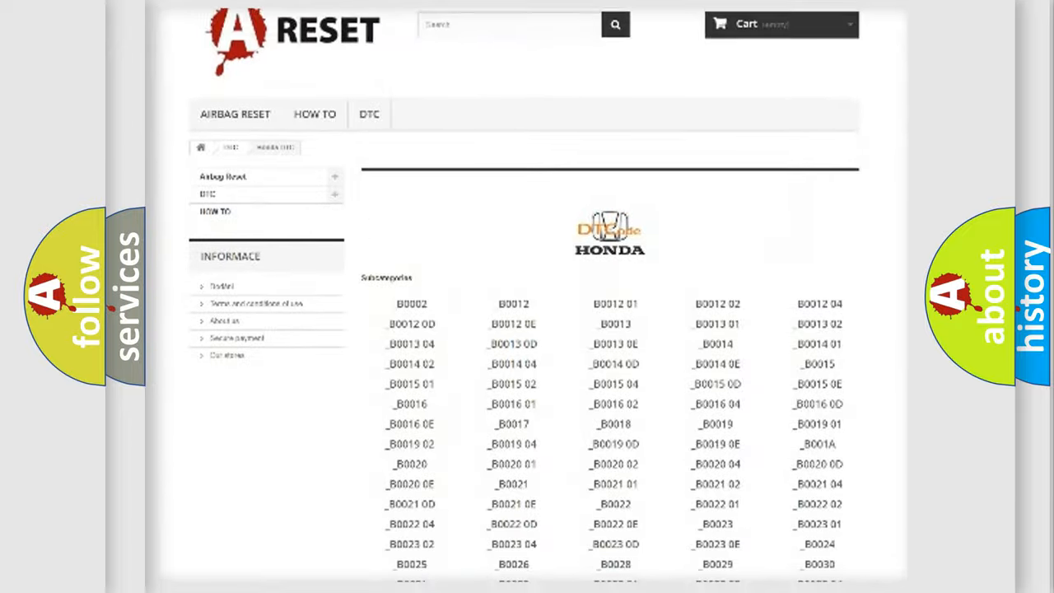
scroll("down", 3)
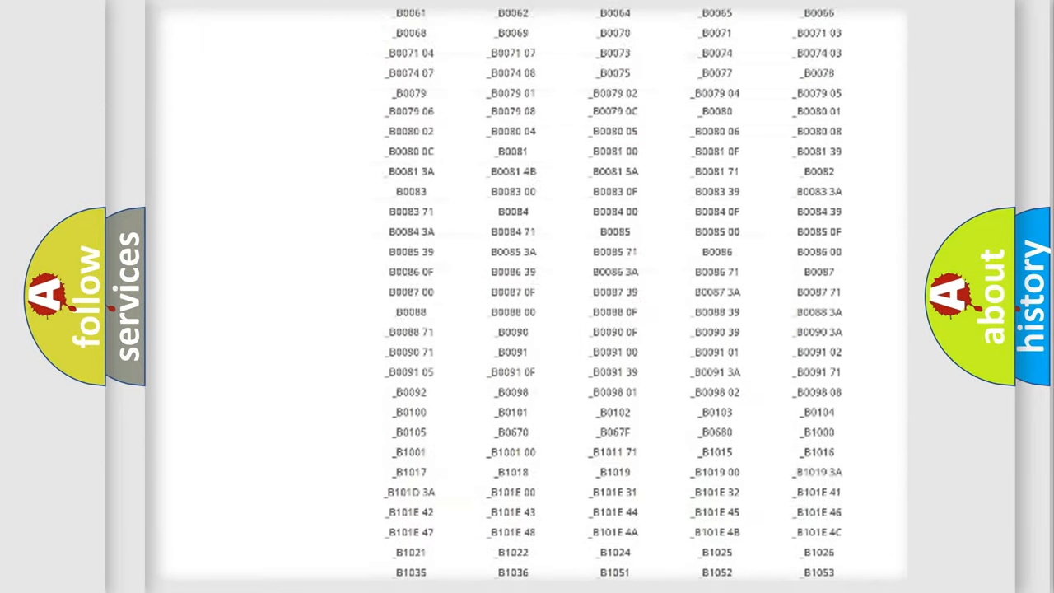